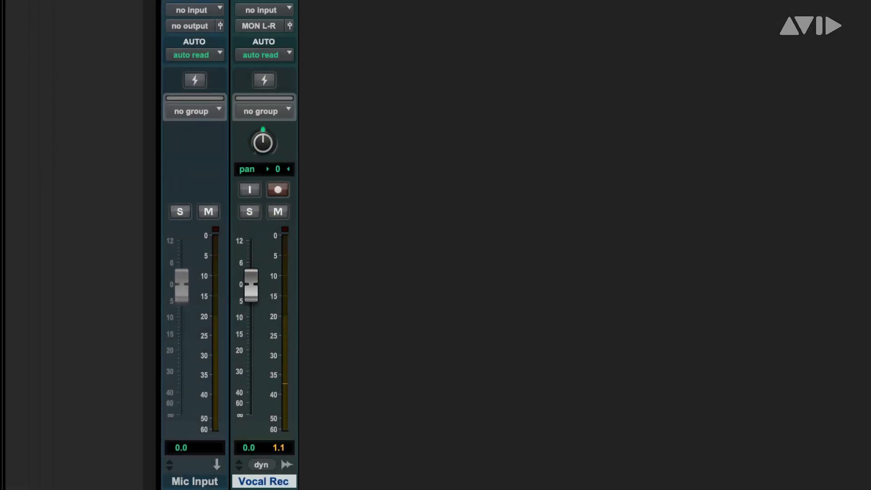
mouse_move(299, 22)
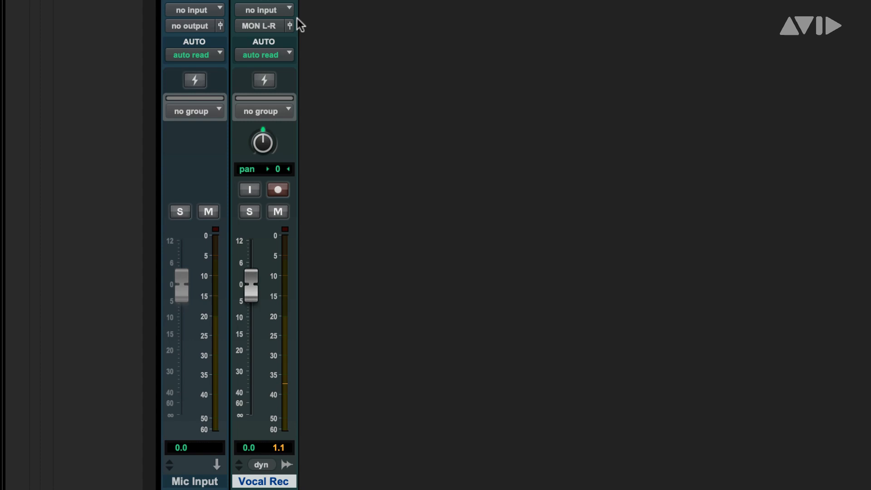
- Feed the Vocal Rec track's input from Bus 1
click(194, 9)
text(b)
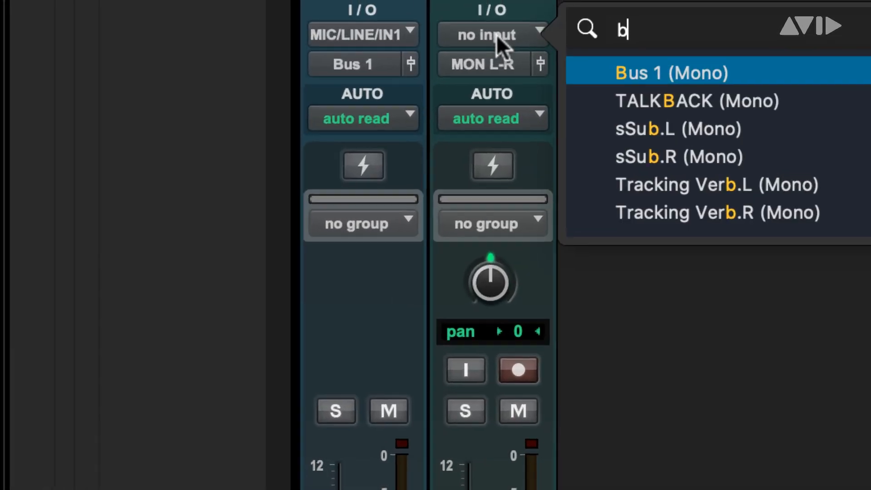
click(670, 73)
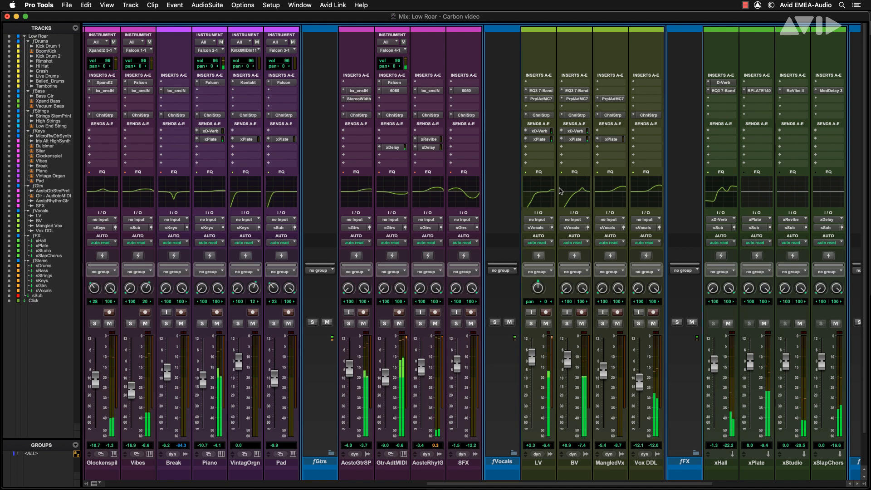
- Create one new mono audio track in the Low Roar session
click(271, 5)
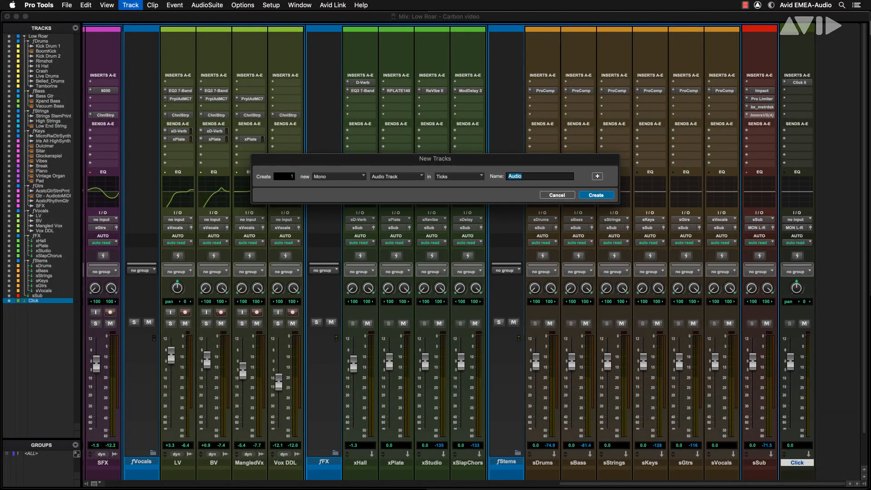
click(596, 195)
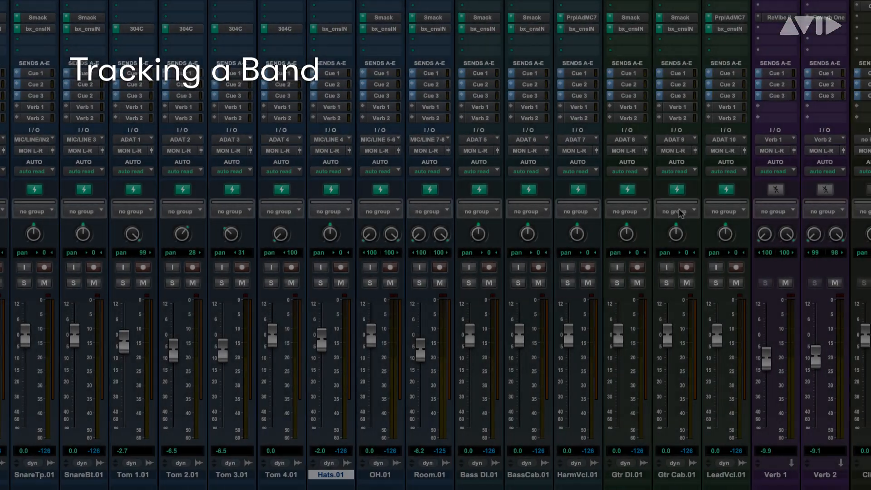
scroll(right, 3)
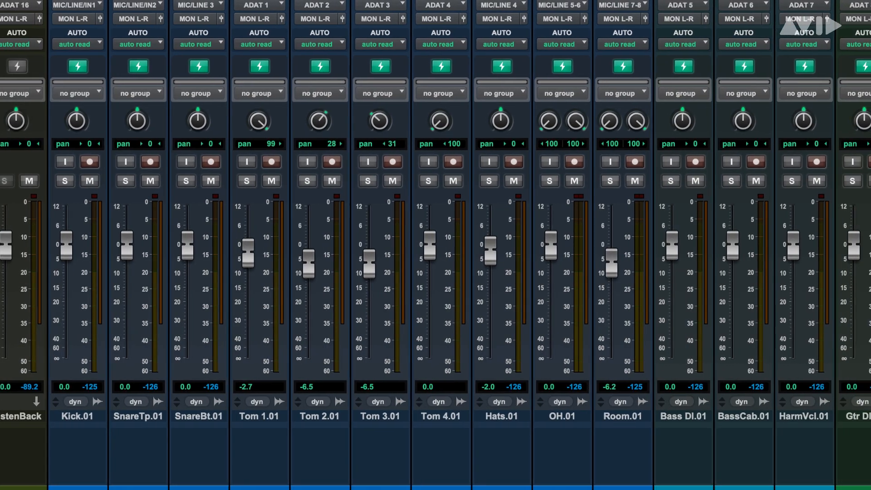
scroll(right, 3)
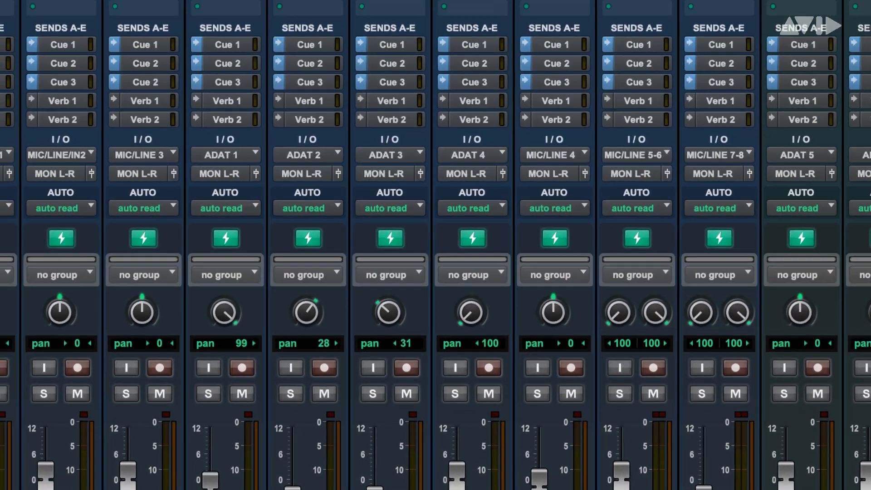
scroll(down, 3)
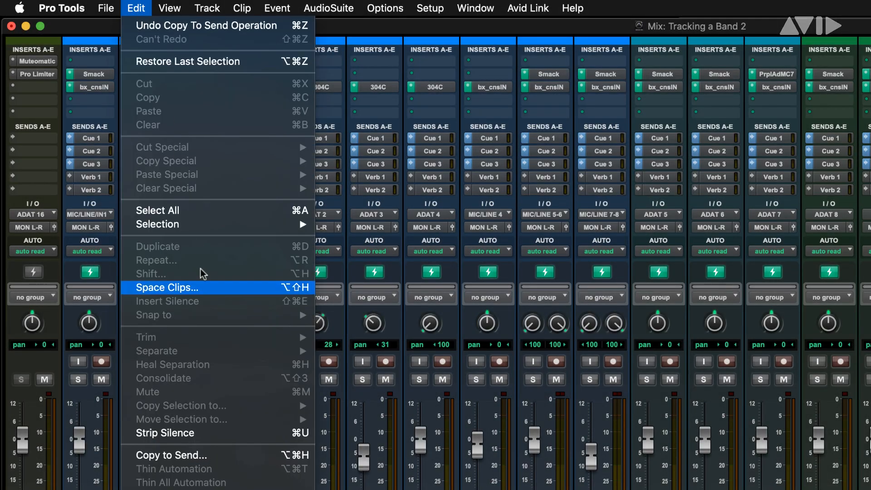
- Bring up Copy to Send, copying current volume values to Send A
click(170, 455)
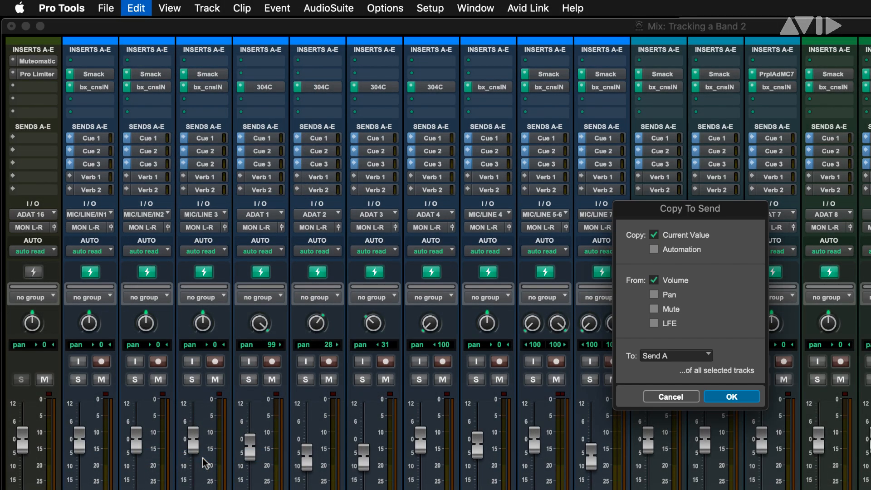